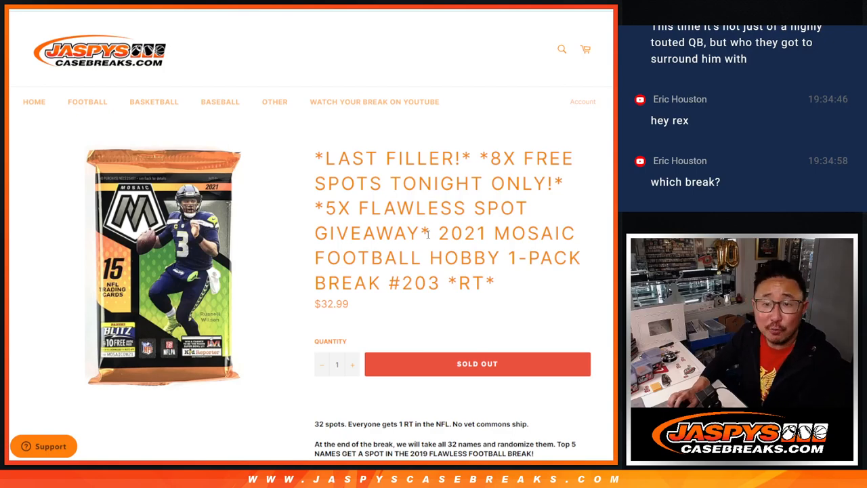
# Review the sold-out Mosaic Football break #203 listing, then bring up the RANDOM.ORG two-dice roller
pyautogui.moveTo(431, 233); pyautogui.dragTo(494, 283)
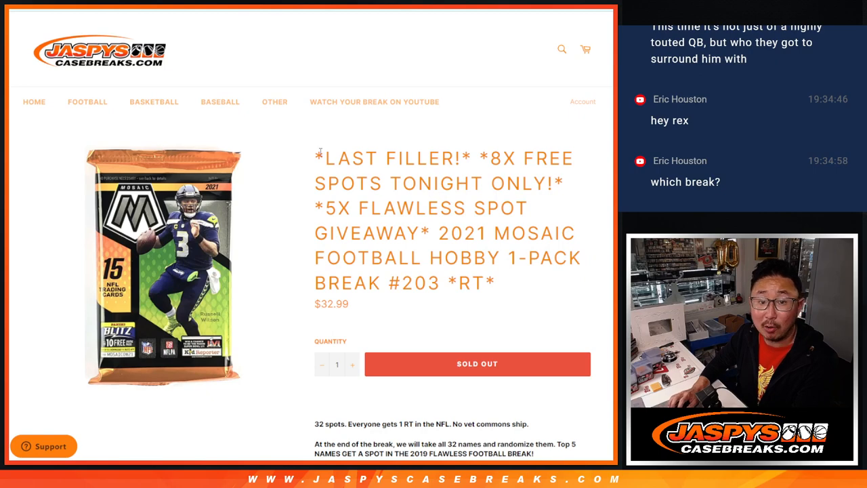
pyautogui.doubleClick(502, 158)
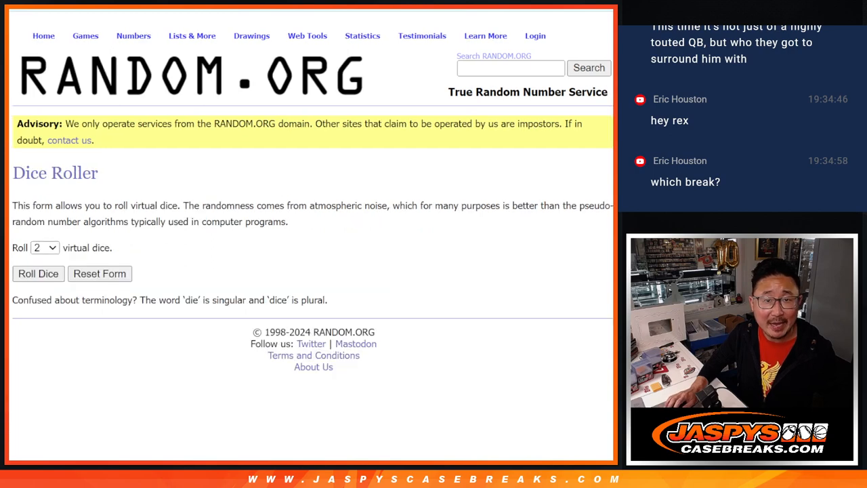
# Bring up the 24-name randomized list and reshuffle it with Again! until shuffled nine times
pyautogui.click(38, 273)
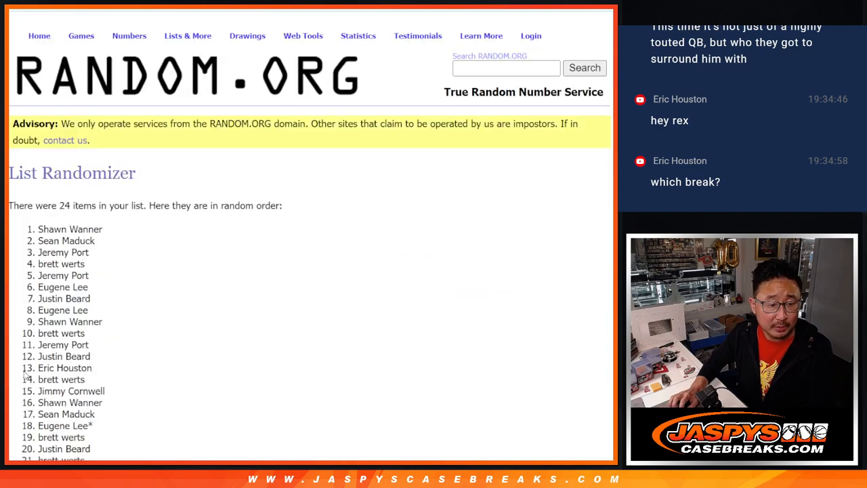
pyautogui.scroll(-3)
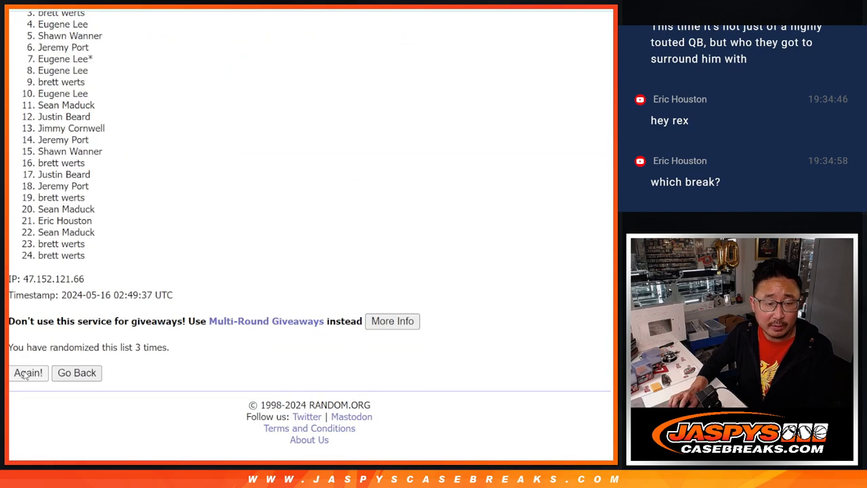
pyautogui.click(27, 373)
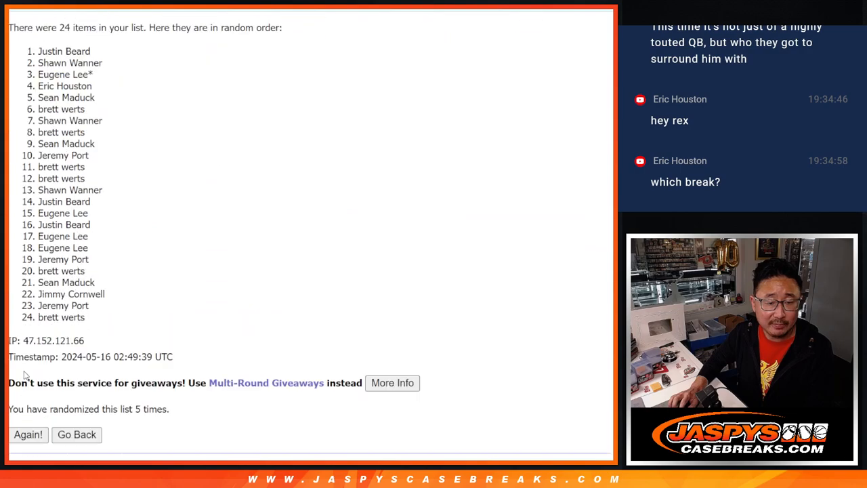
pyautogui.click(28, 435)
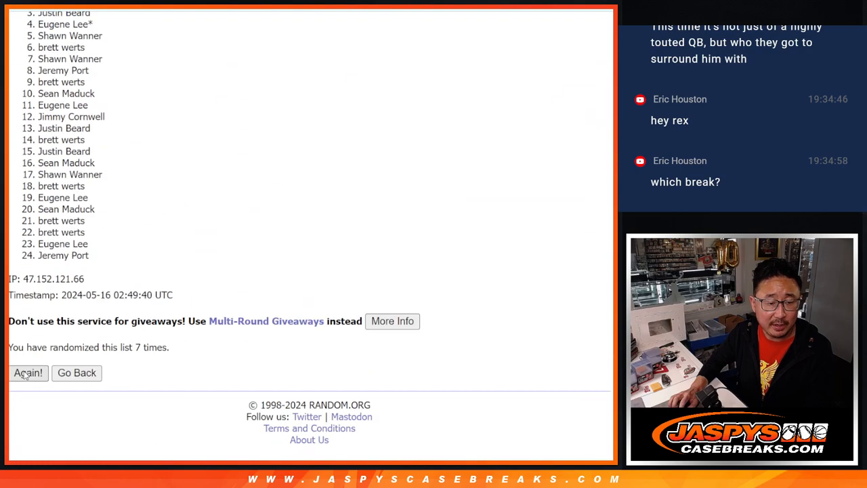
pyautogui.click(28, 373)
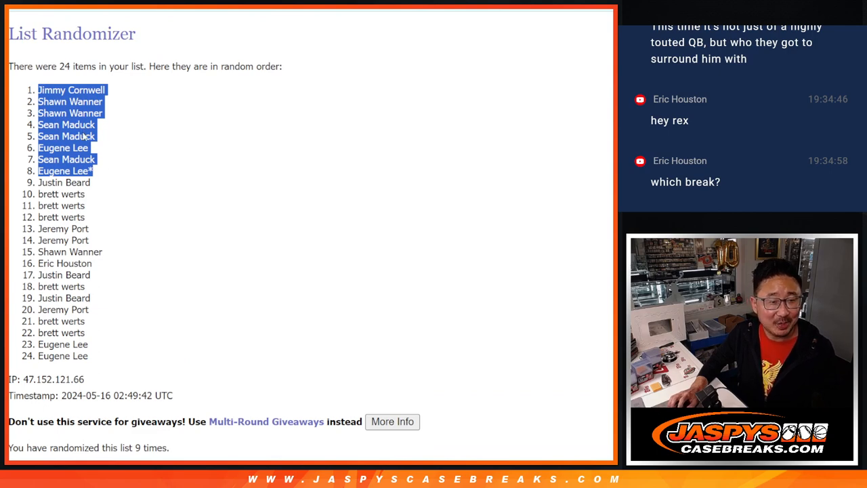
pyautogui.moveTo(423, 143)
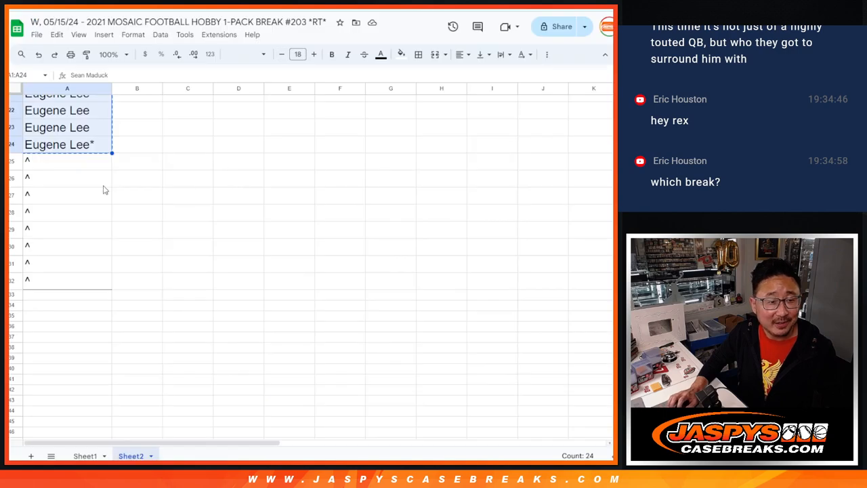
# Leave the 24 pasted names in Google Sheets and head to the RANDOM.ORG dice roller
pyautogui.click(255, 54)
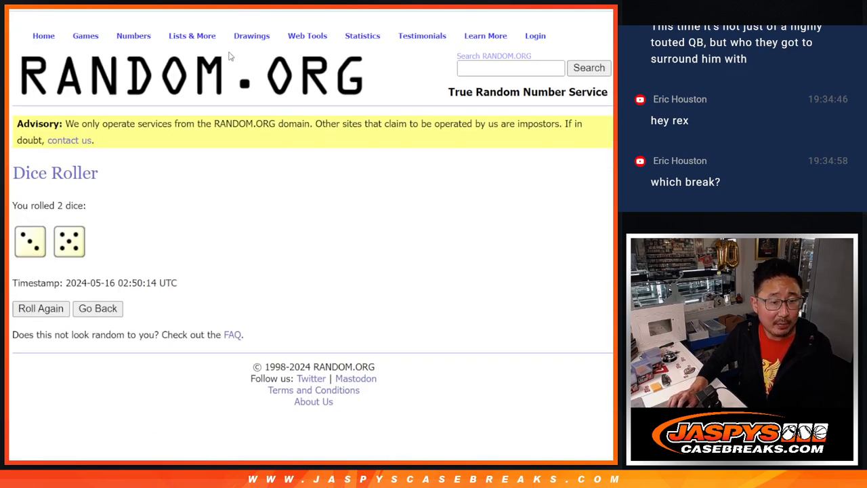
# Return to the 32-entry List Randomizer and reshuffle the list several times
pyautogui.click(192, 35)
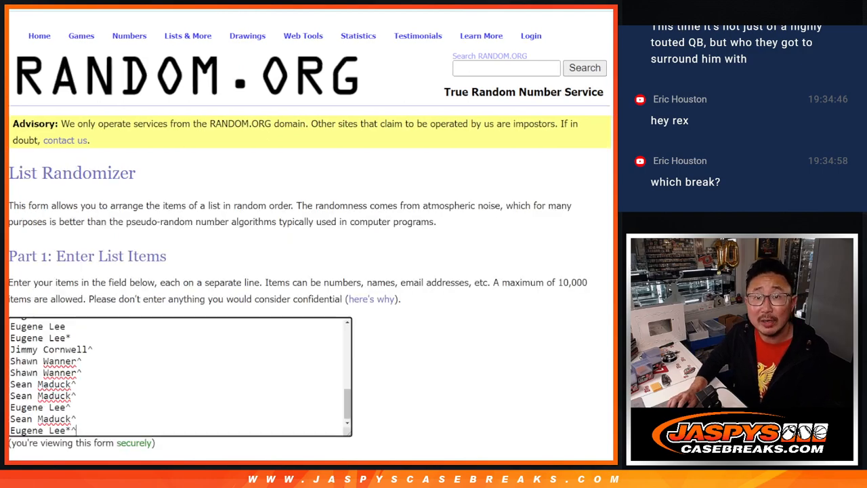
pyautogui.scroll(-3)
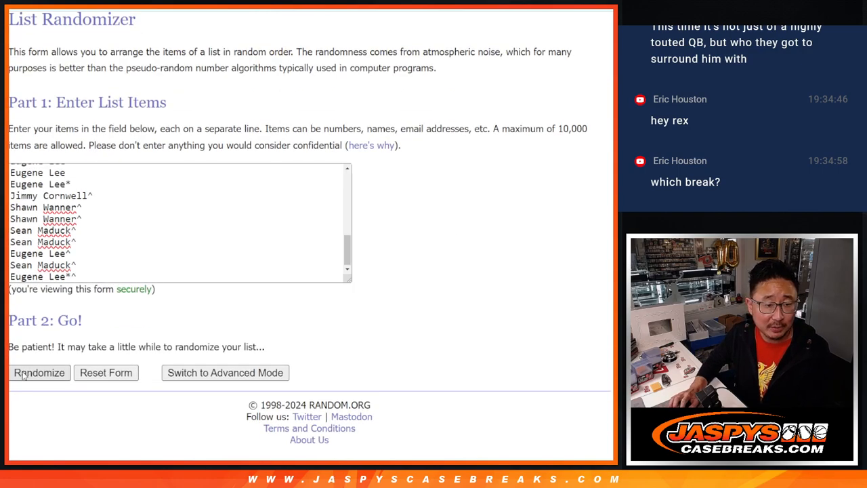
pyautogui.click(39, 373)
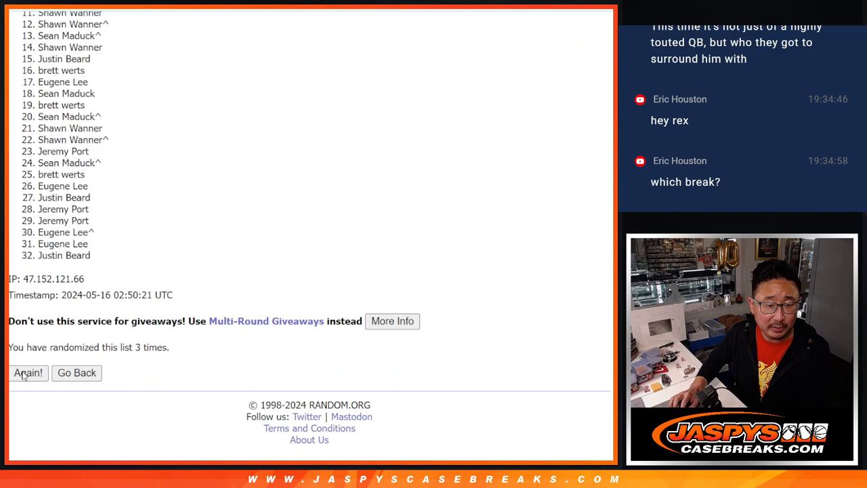
pyautogui.click(28, 373)
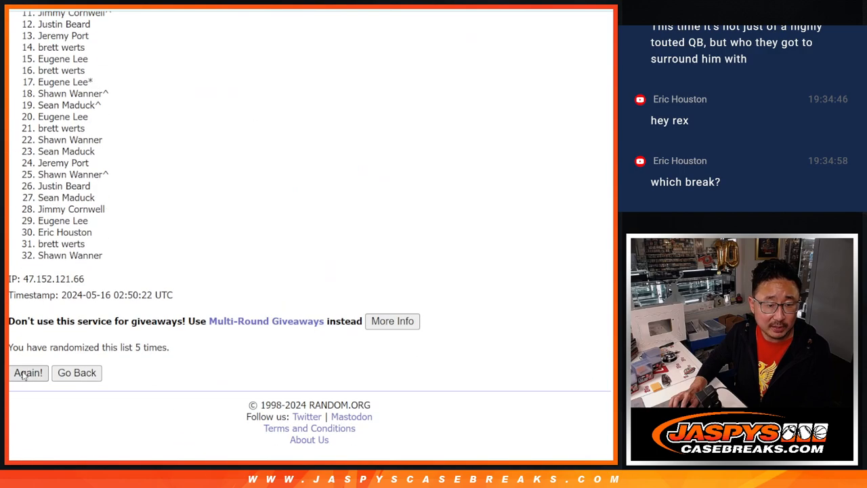
pyautogui.click(28, 372)
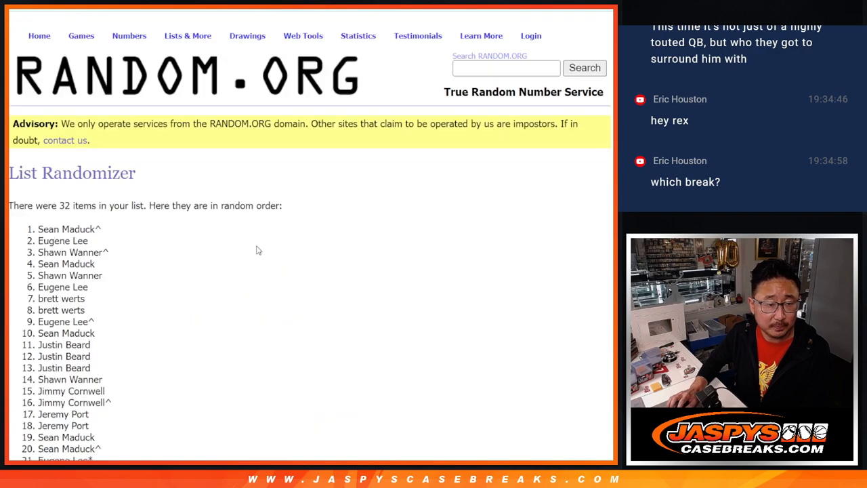
pyautogui.scroll(-3)
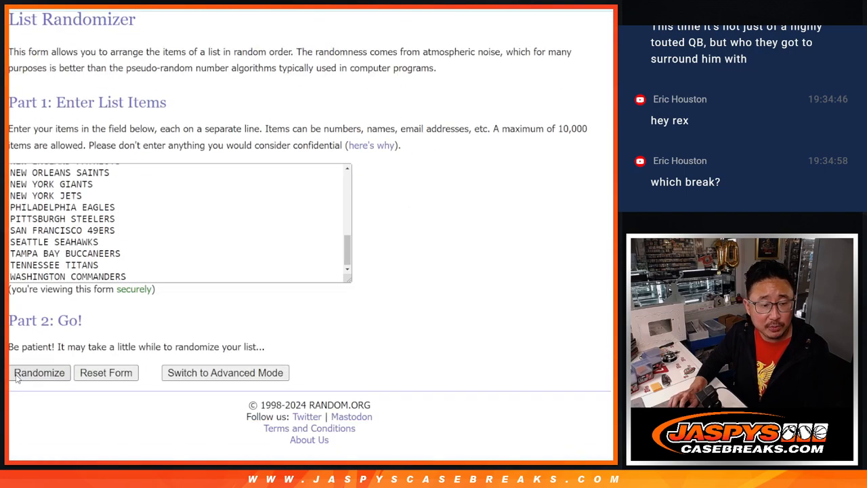
# Randomize the 32 NFL teams and scroll down to the shuffled team order
pyautogui.click(38, 372)
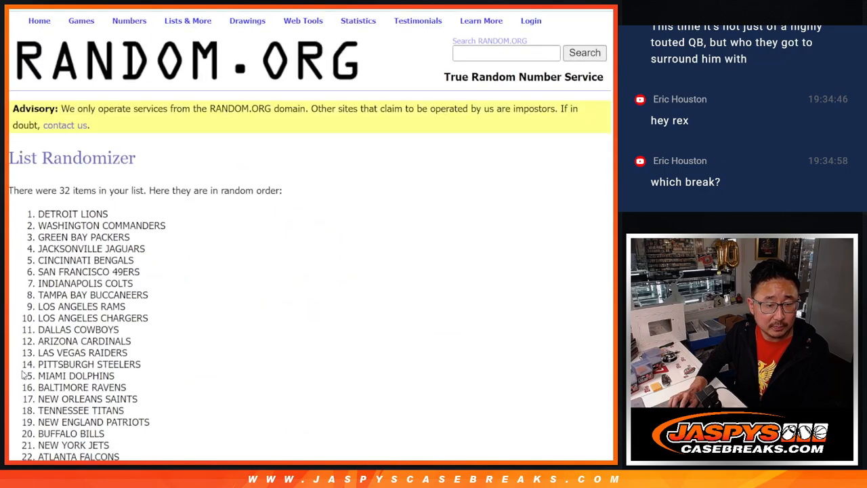
pyautogui.scroll(-3)
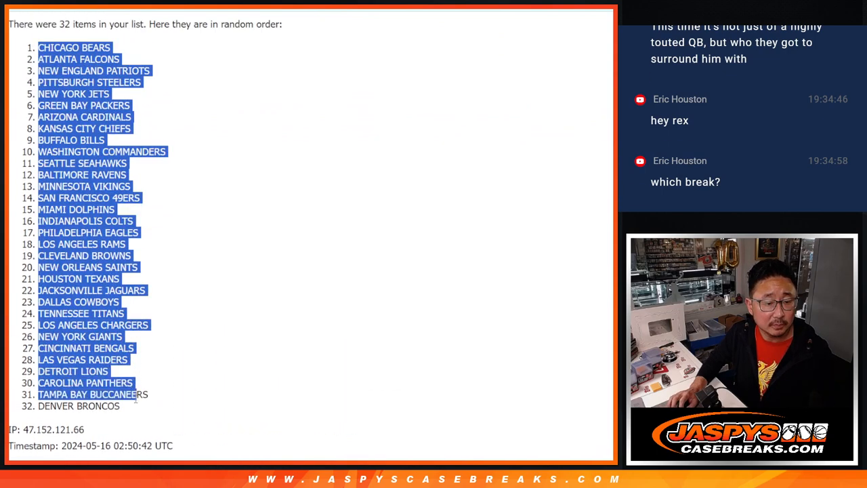
pyautogui.scroll(-3)
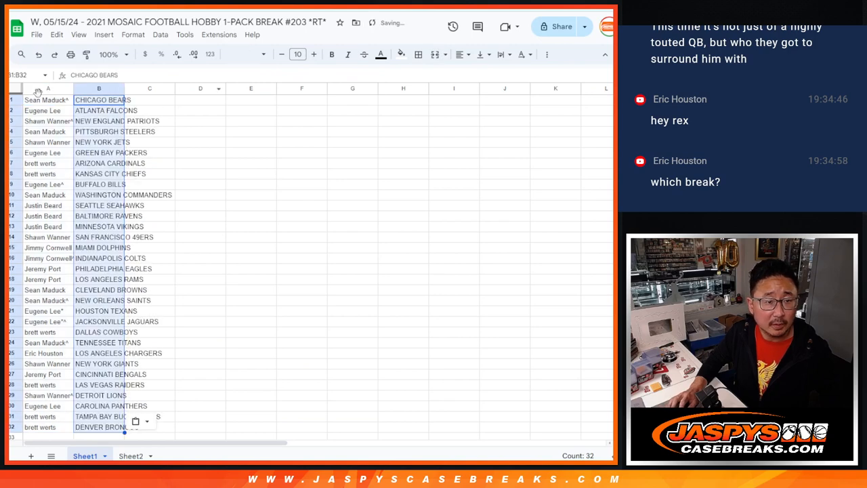
# Select the whole sheet, zoom to 150%, select the team column, and bring up print settings
pyautogui.click(15, 89)
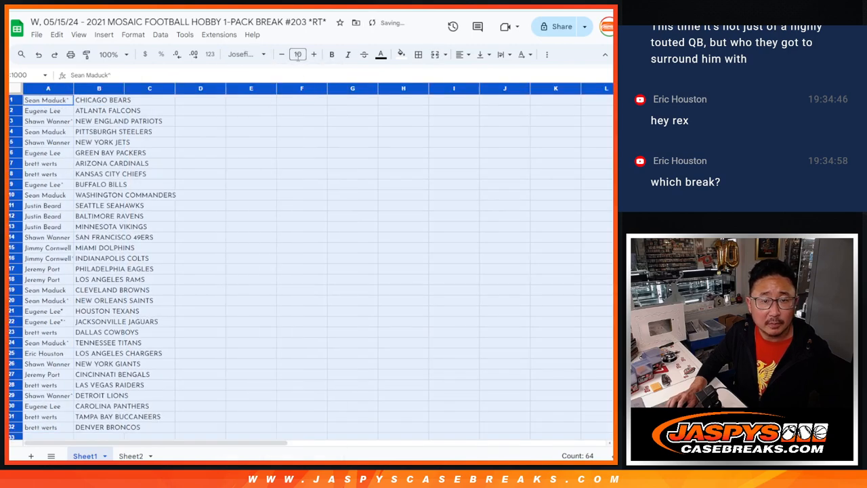
pyautogui.click(112, 54)
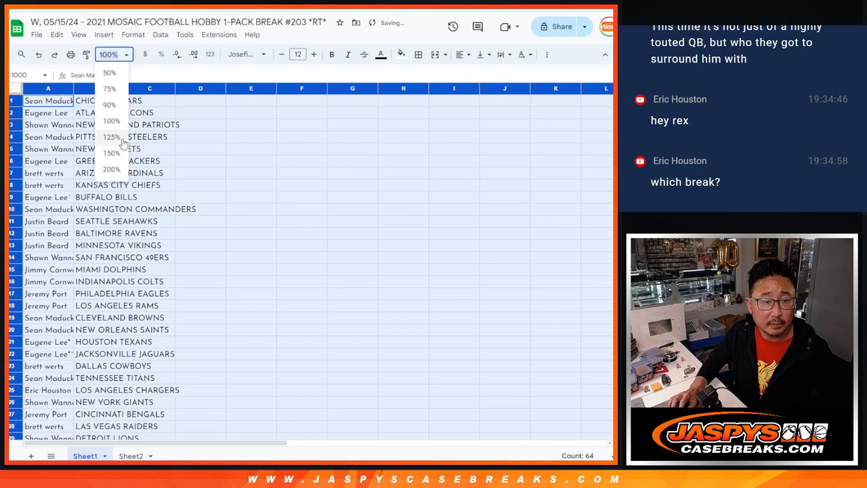
pyautogui.click(111, 153)
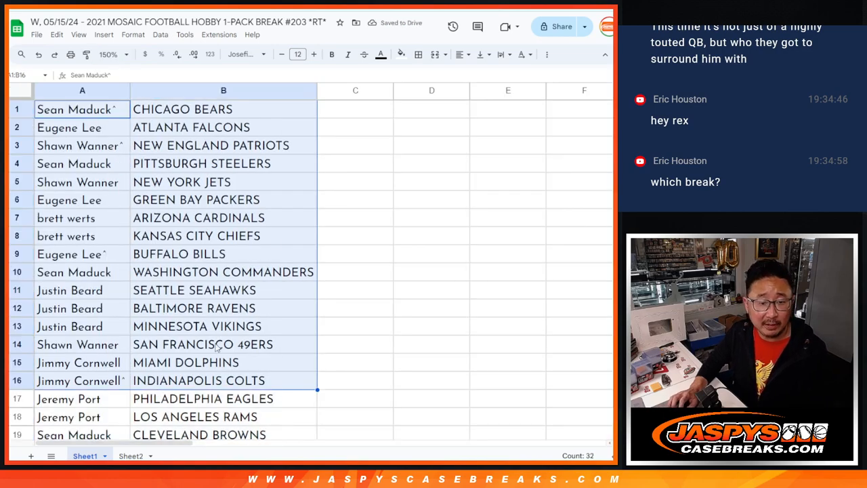
pyautogui.scroll(-3)
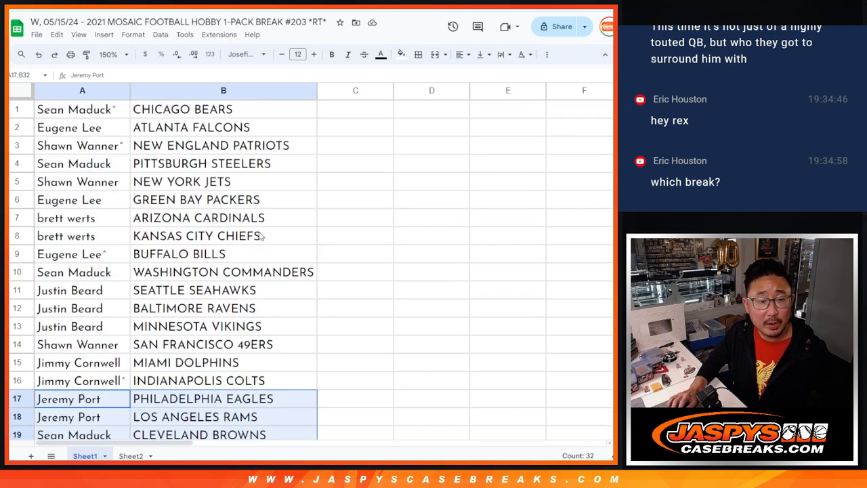
pyautogui.click(123, 55)
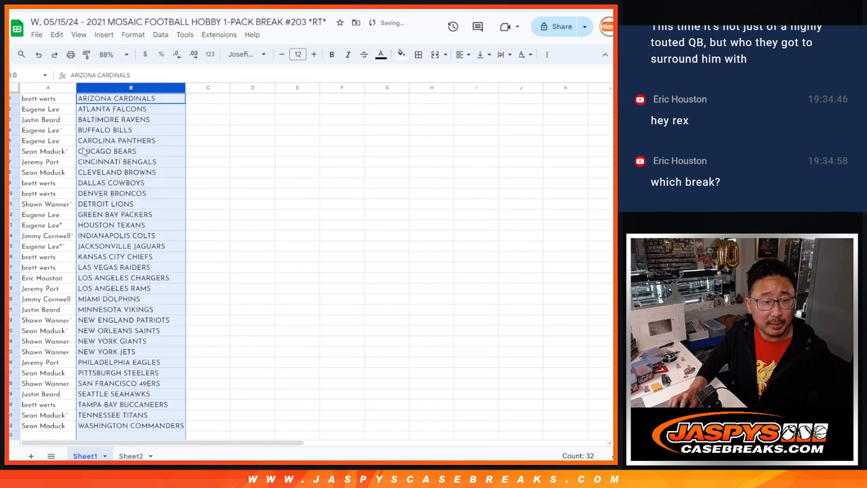
pyautogui.click(418, 55)
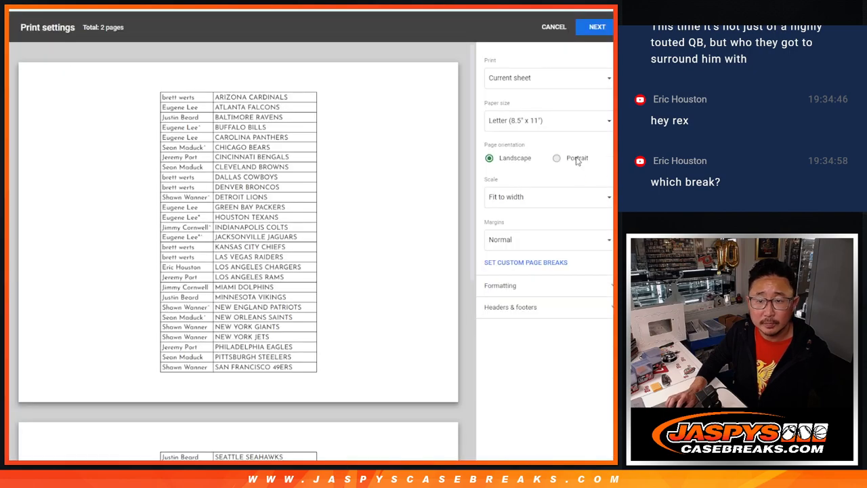
# Continue from print settings to print the team-sorted list and return to the bordered sheet
pyautogui.click(556, 158)
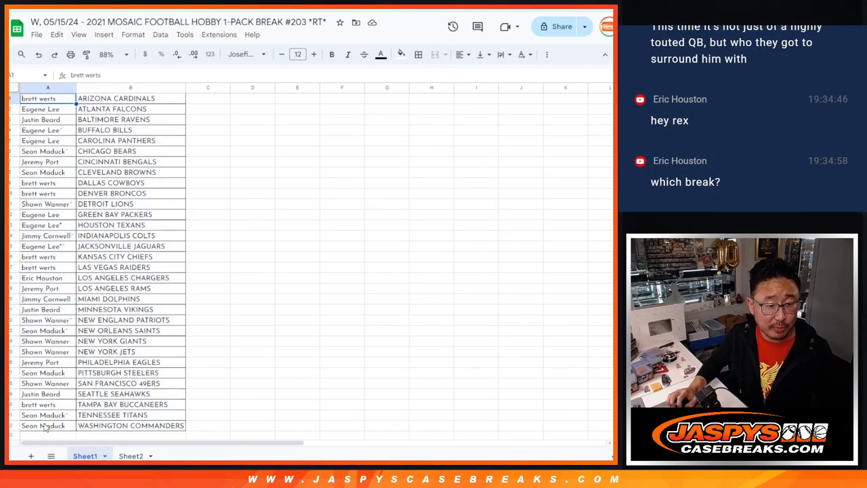
# Switch from the bordered Google Sheets list to the RANDOM.ORG two-dice roller
pyautogui.click(47, 87)
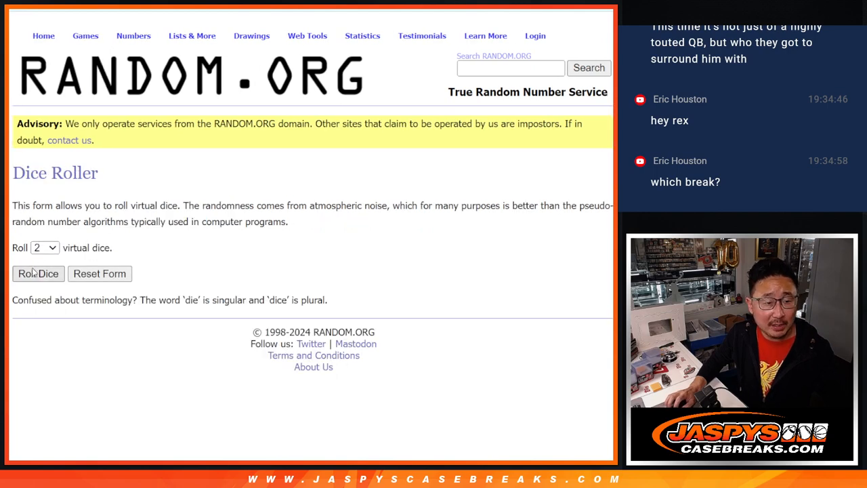
# Bring up the 32-name giveaway list and reshuffle it with Again! until shuffled nine times
pyautogui.click(38, 273)
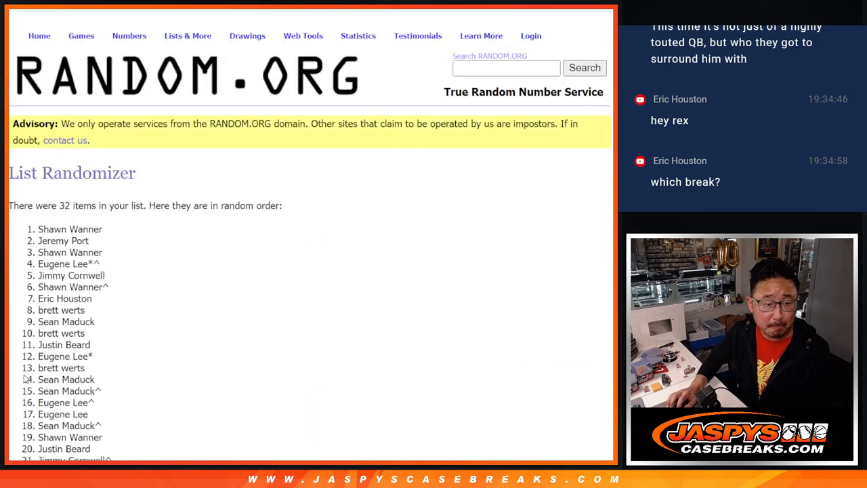
pyautogui.scroll(-3)
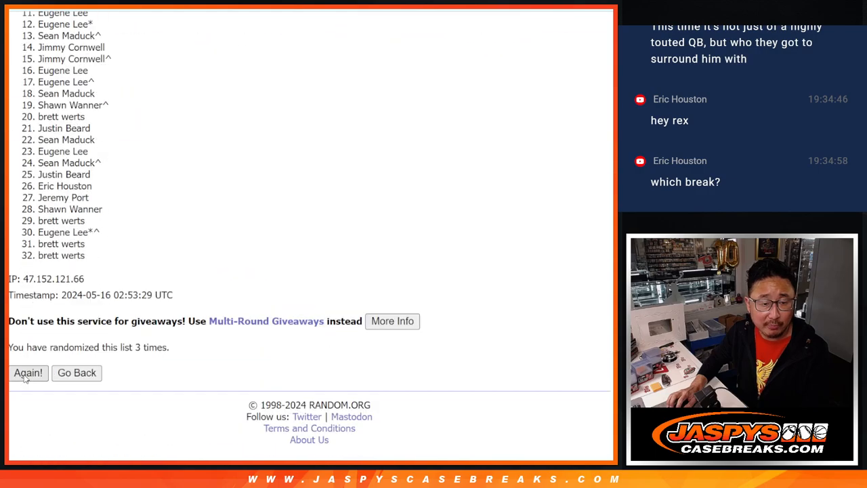
pyautogui.click(28, 373)
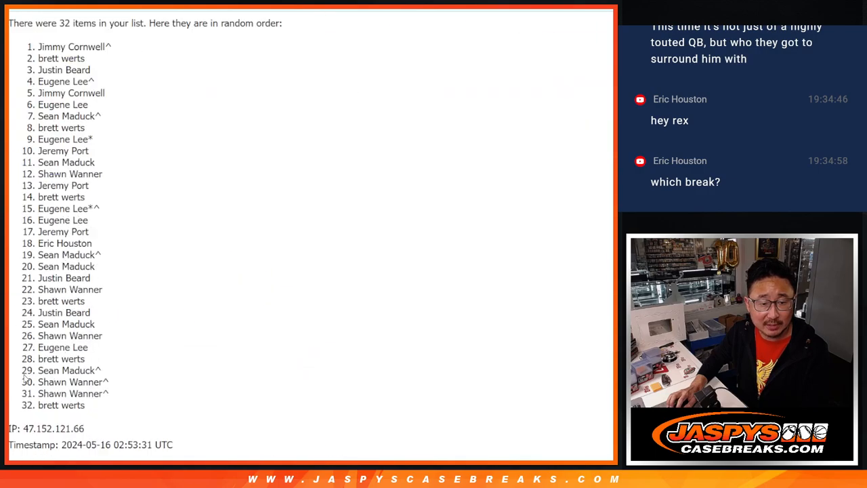
pyautogui.click(28, 373)
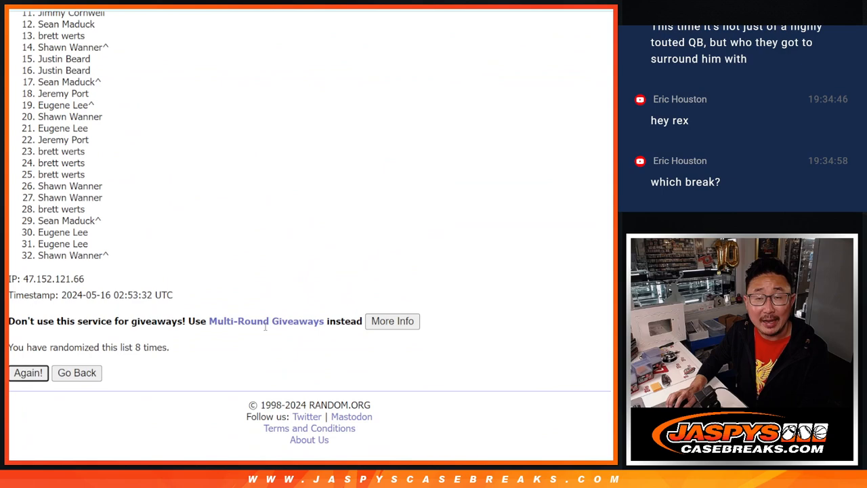
pyautogui.click(28, 372)
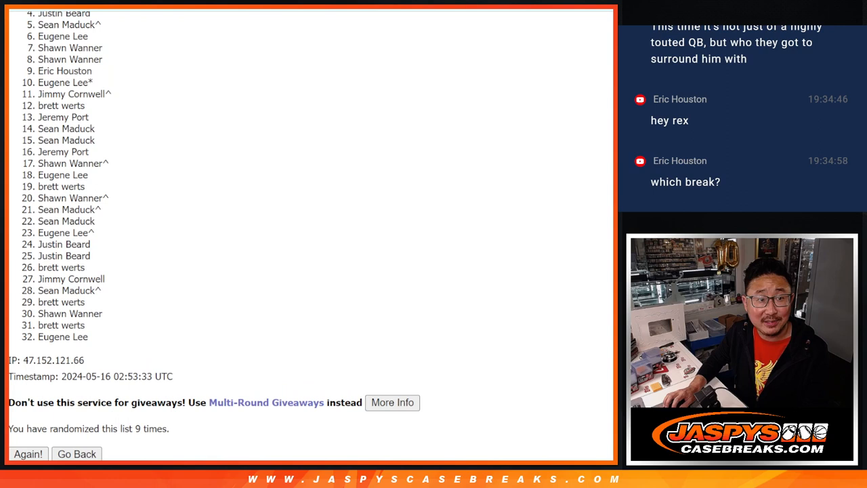
pyautogui.scroll(-3)
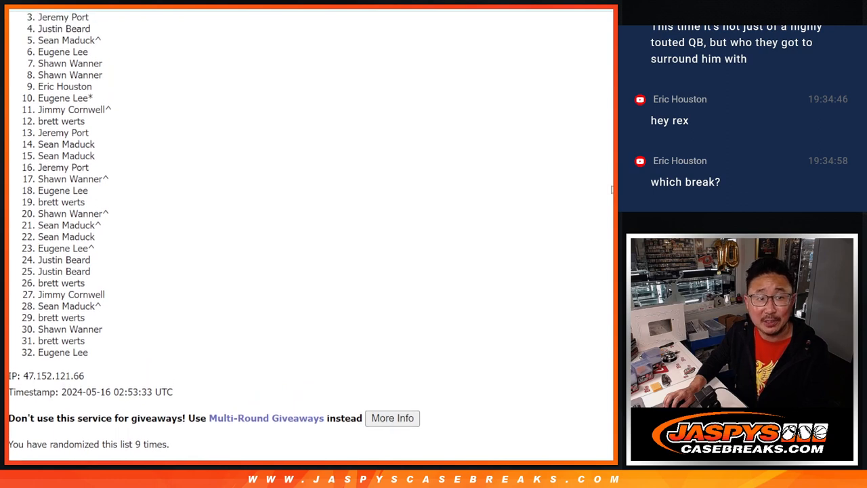